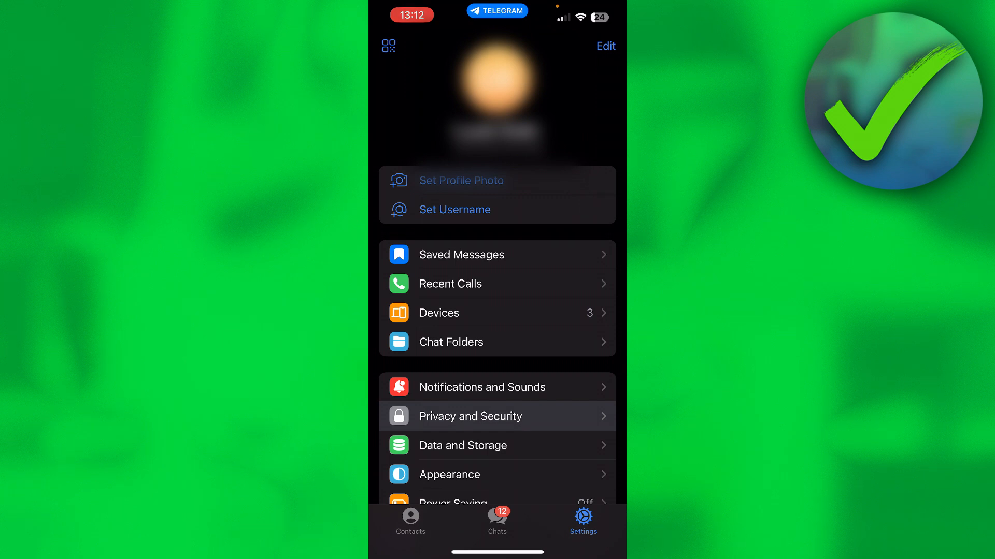
Open Privacy and Security and scroll to the one-year Automatically Delete My Account option.
{"action": "left_click", "coordinate": [470, 416]}
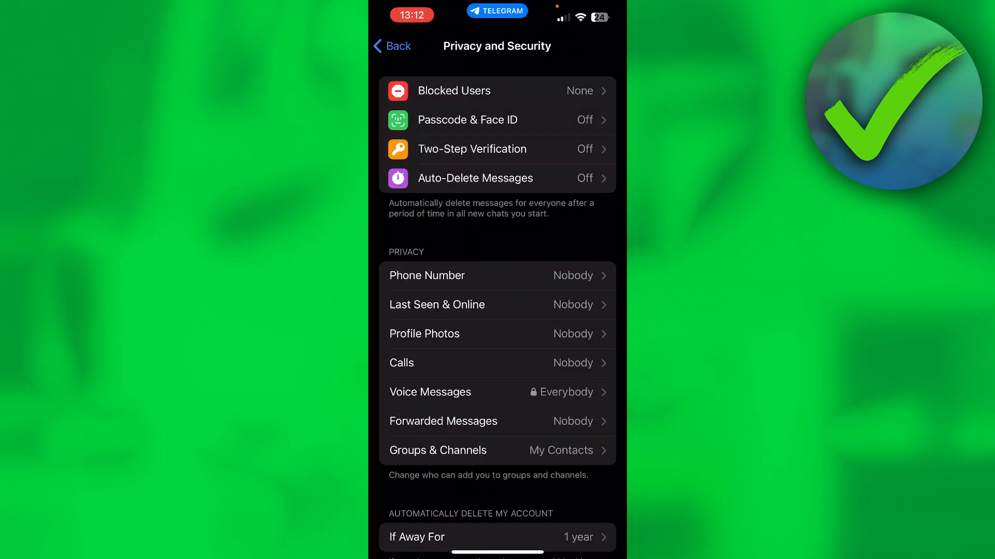
{"action": "scroll", "scroll_direction": "down", "scroll_amount": 3}
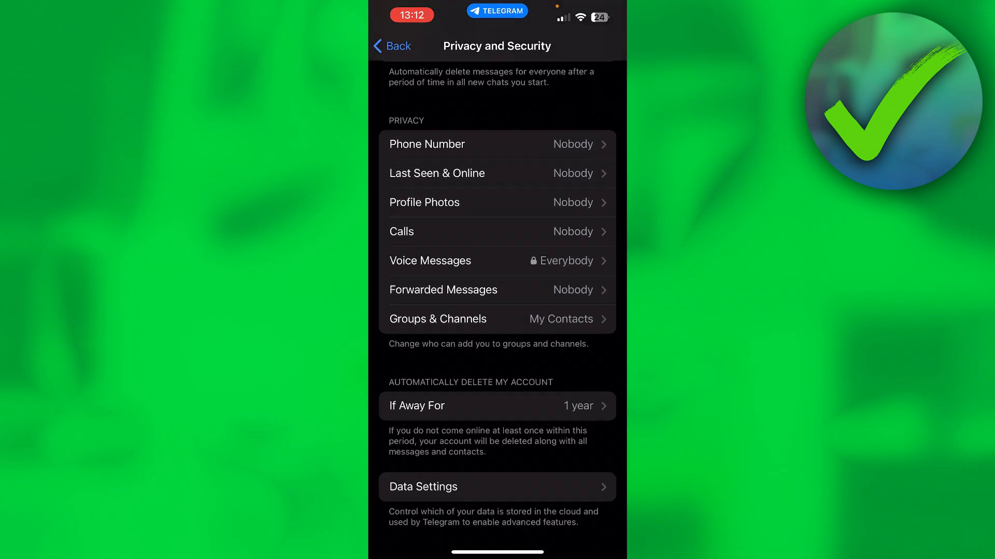
{"action": "scroll", "scroll_direction": "up", "scroll_amount": 3}
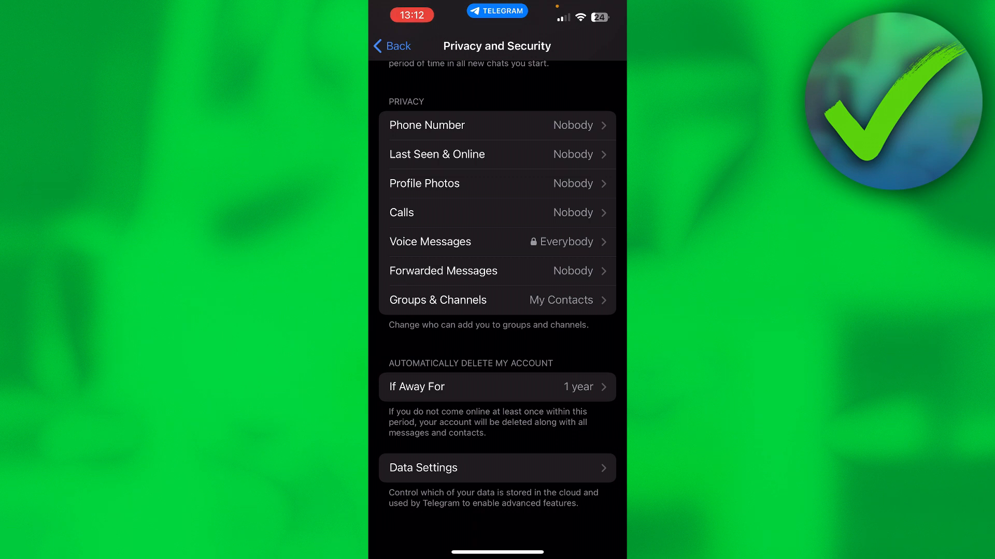
Open the Alternative Options screen and scroll to the red Delete My Account button.
{"action": "left_click", "coordinate": [497, 387]}
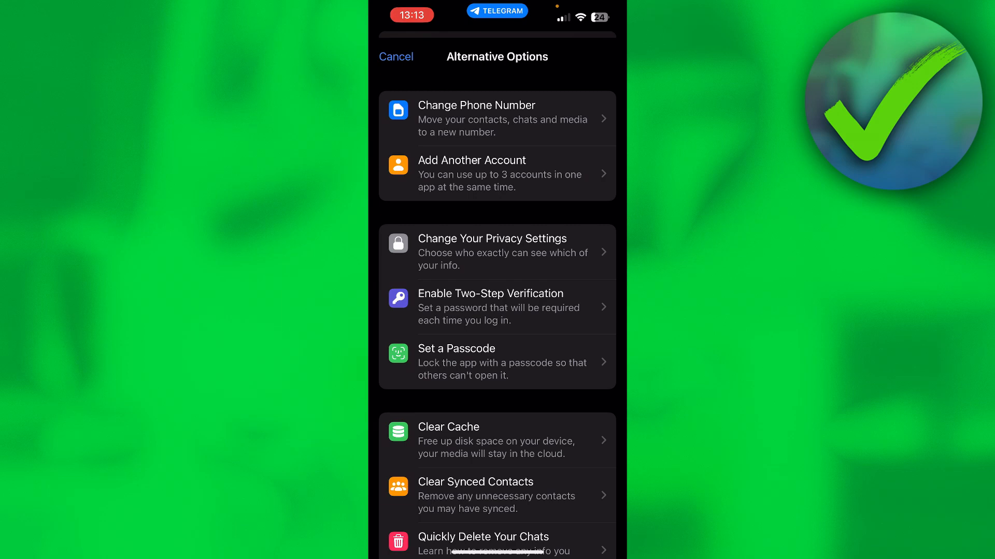
{"action": "scroll", "scroll_direction": "down", "scroll_amount": 3}
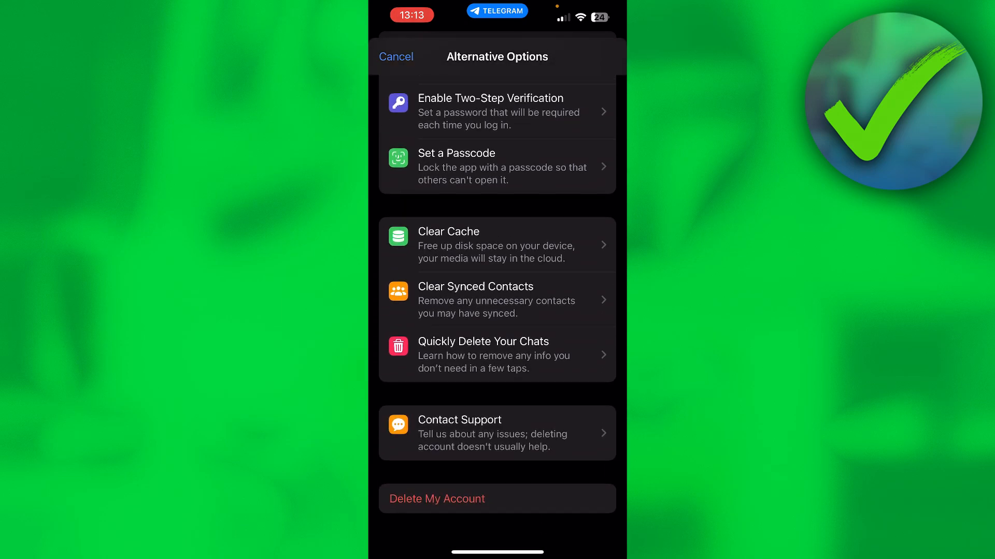